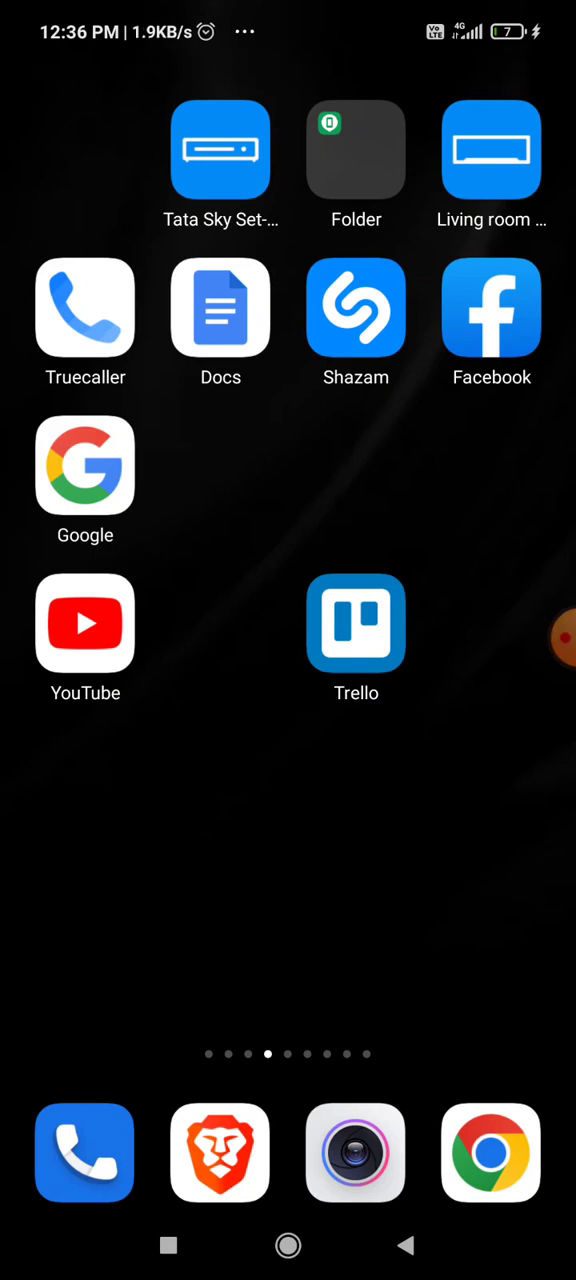
- Launch Trello from the Android home screen to show the boards list
click(355, 623)
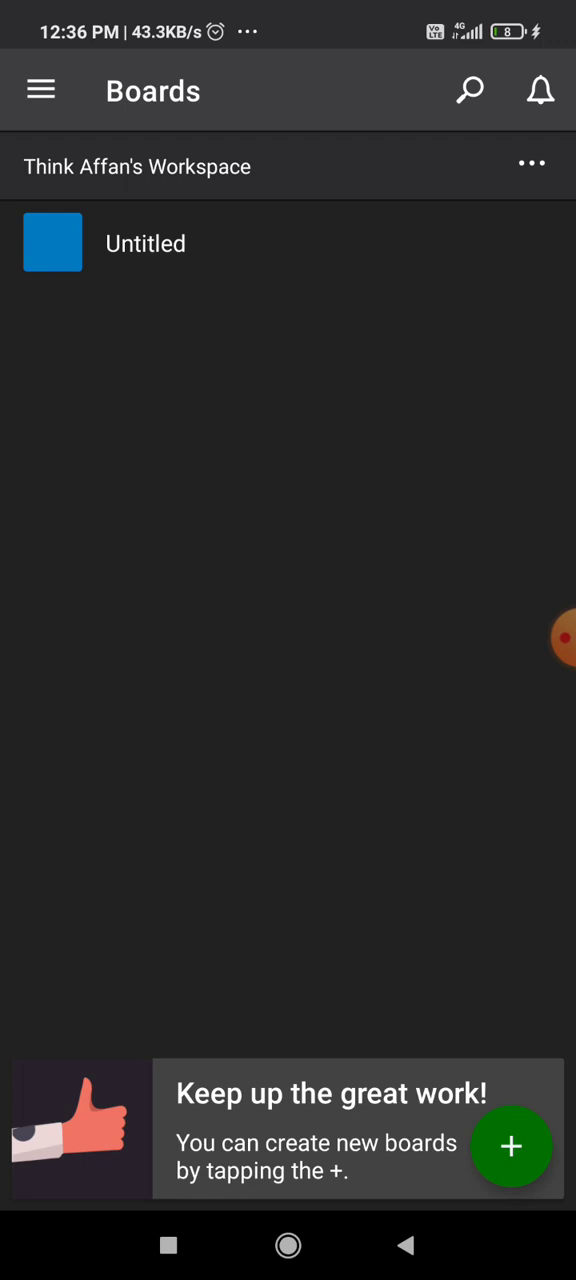
- Open the Untitled board's Invite screen from its board menu, showing both members
click(145, 243)
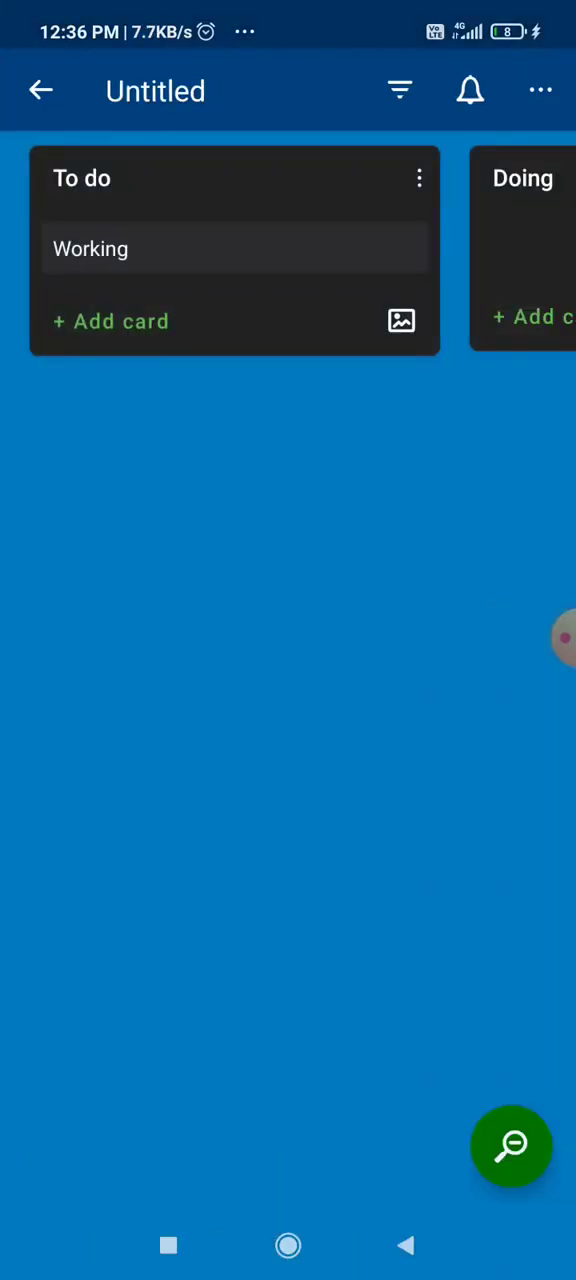
click(540, 90)
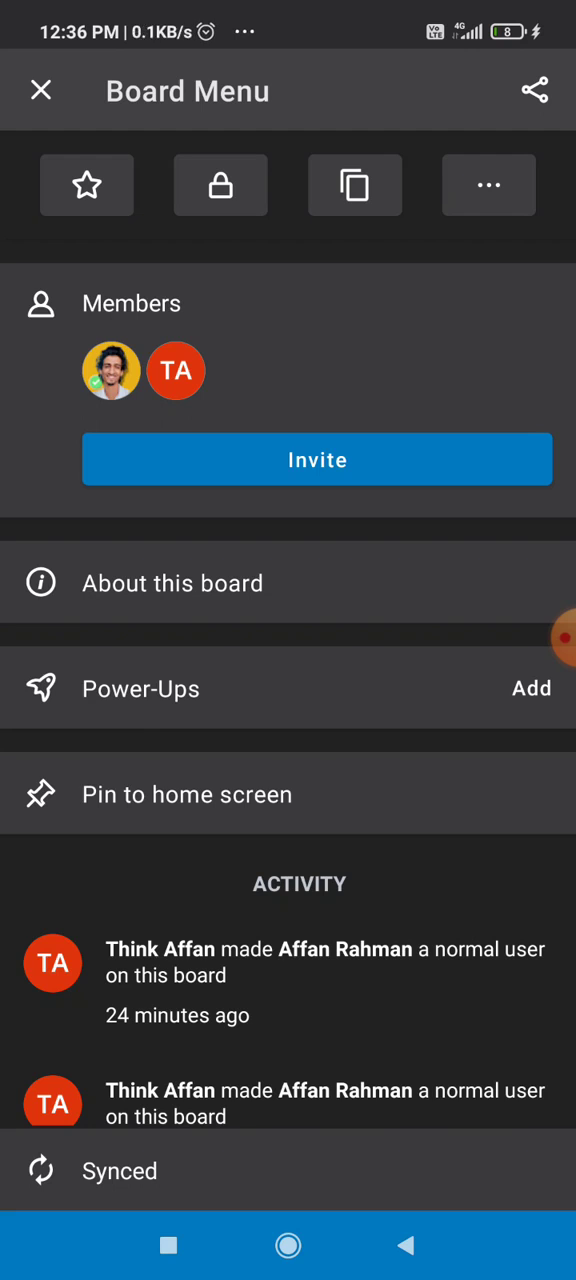
click(317, 459)
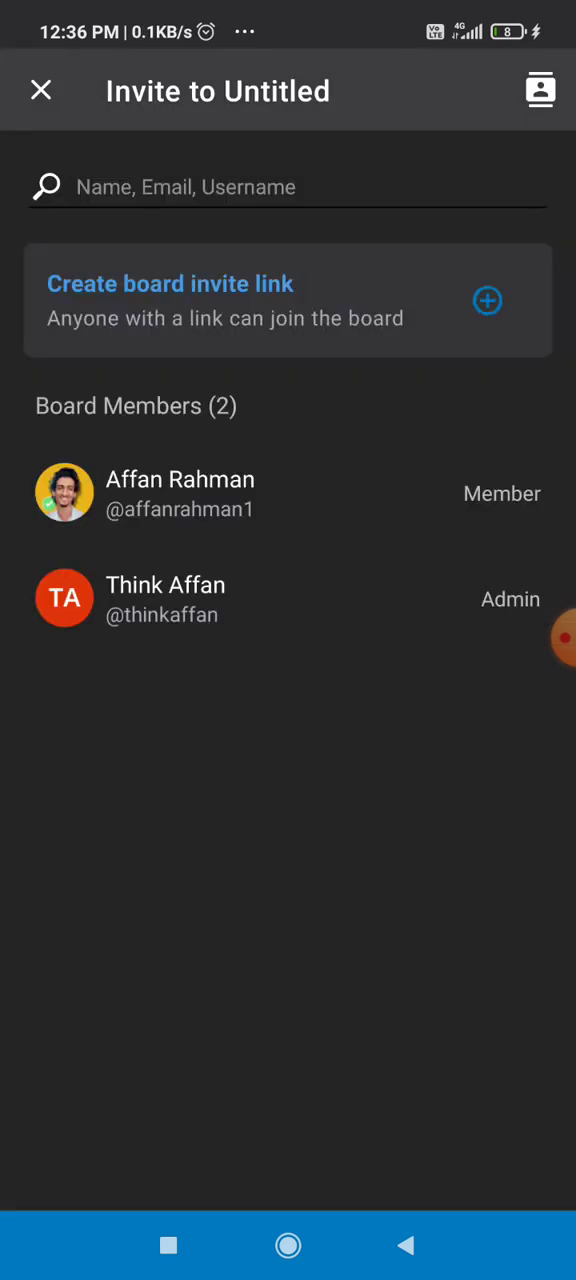